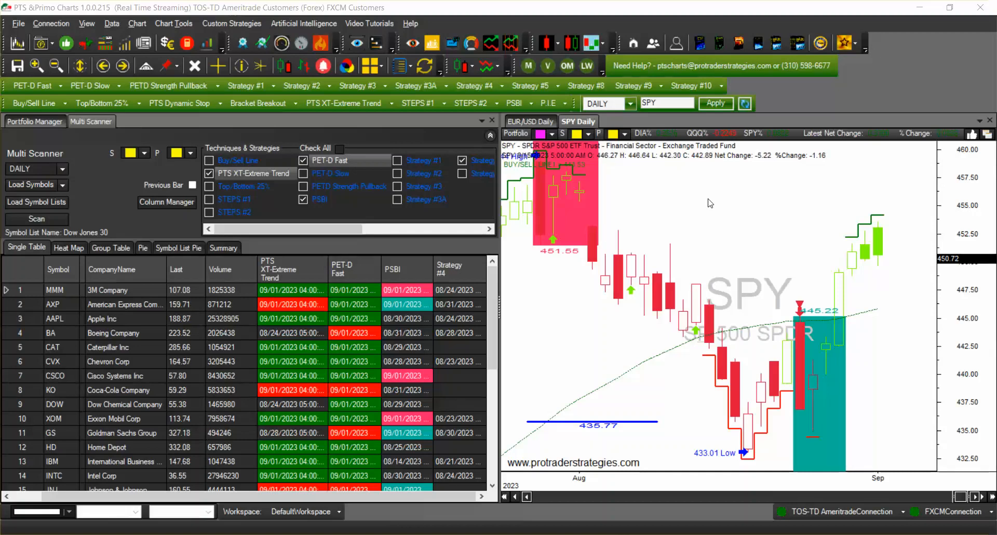
pyautogui.moveTo(322, 66)
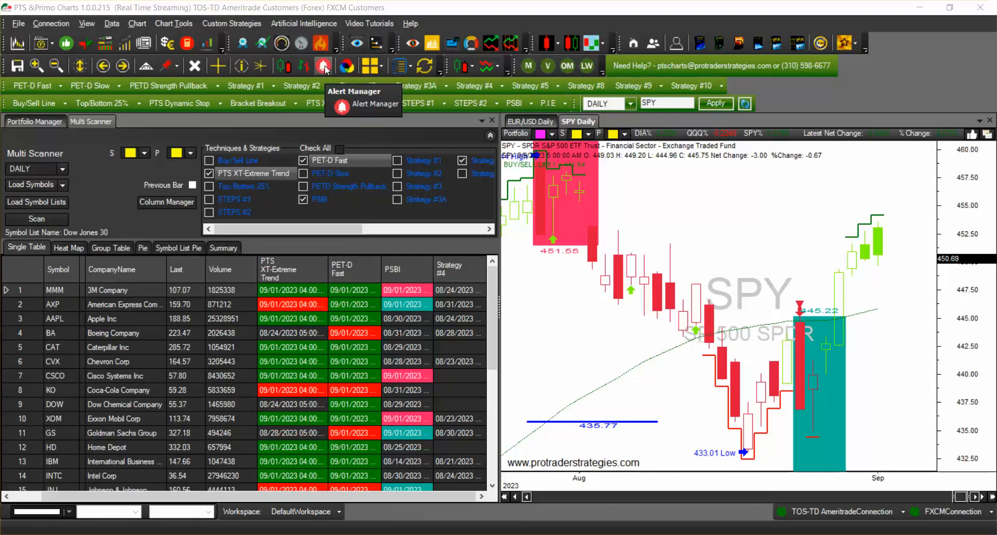
# - Open the Alert Manager from the bell icon on the toolbar
pyautogui.click(324, 65)
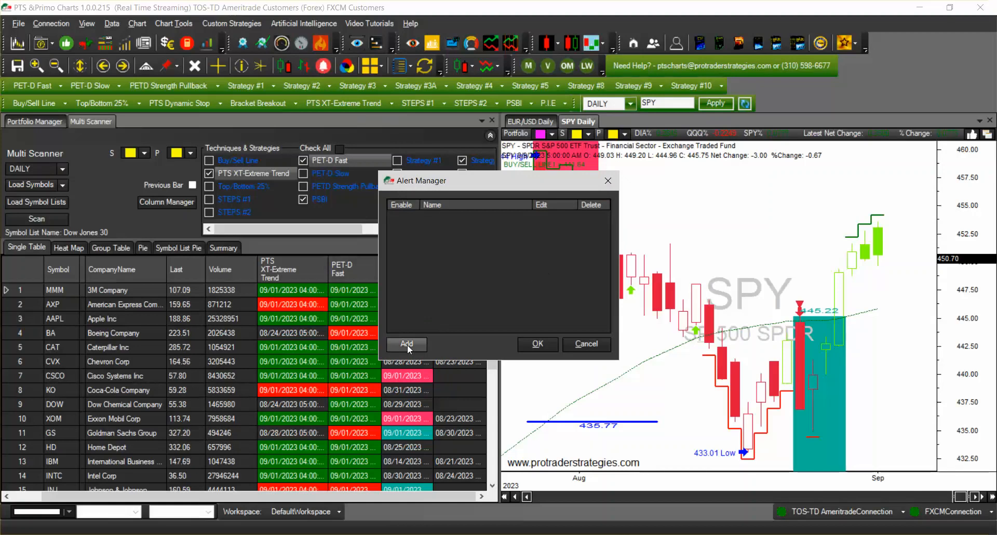
# - Add a new alert named 'Spy' and mark it enabled
pyautogui.click(406, 344)
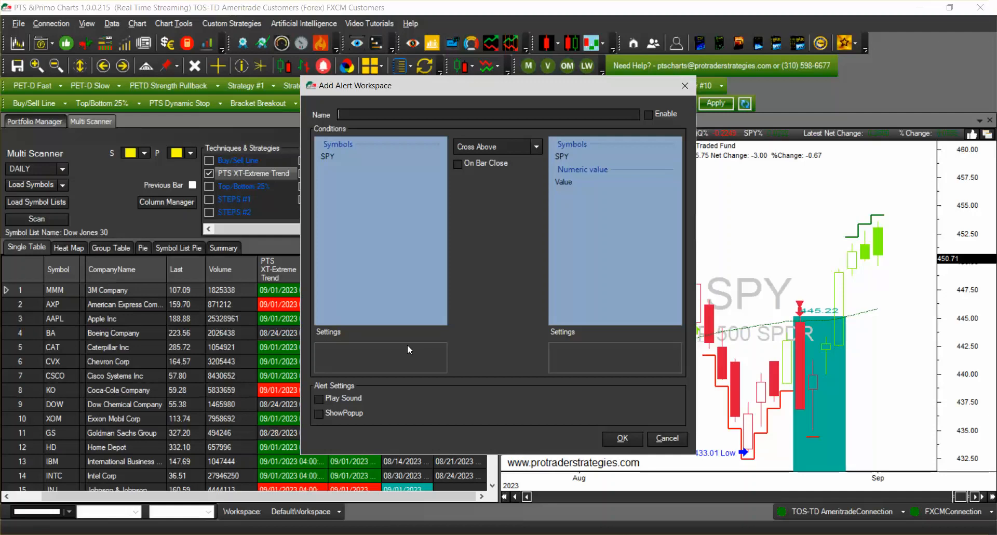
pyautogui.click(488, 115)
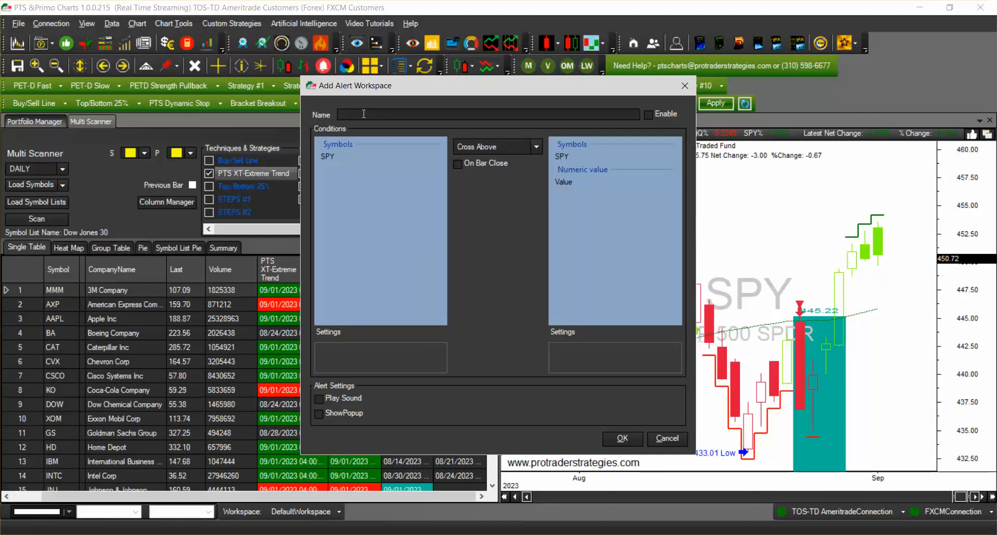
pyautogui.write('S')
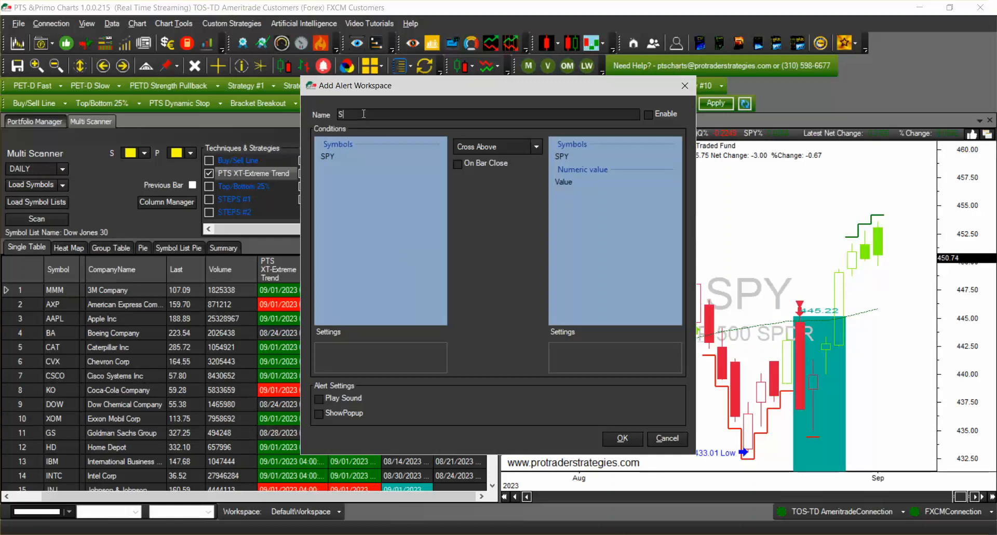
pyautogui.write('py')
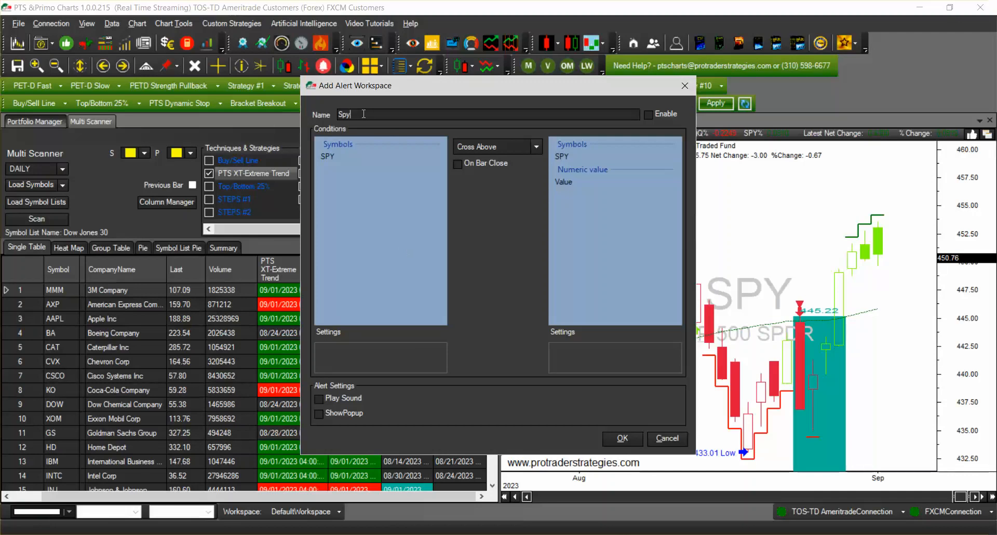
pyautogui.click(649, 114)
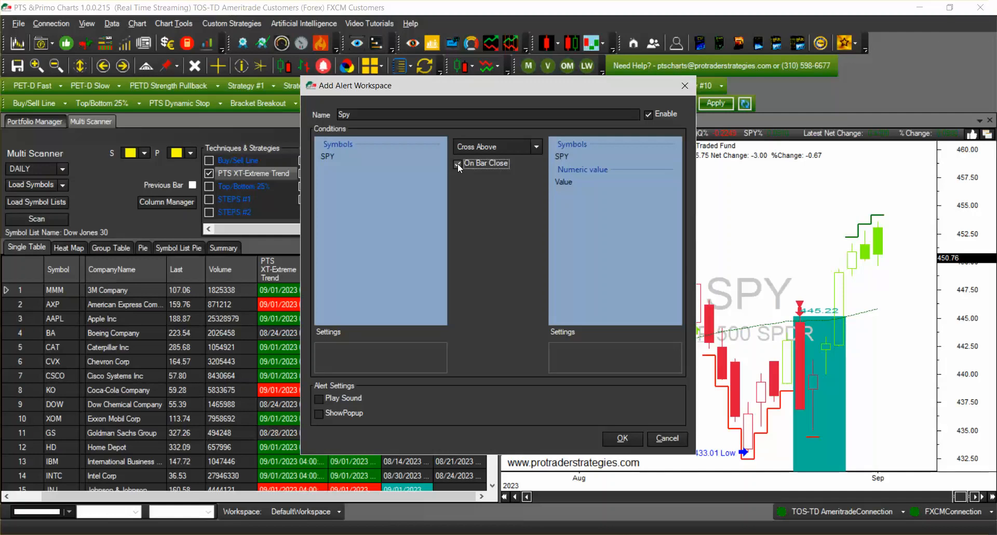
# - Make the Spy alert trigger on bar close at numeric value 454.50, with sound and popup
pyautogui.click(456, 164)
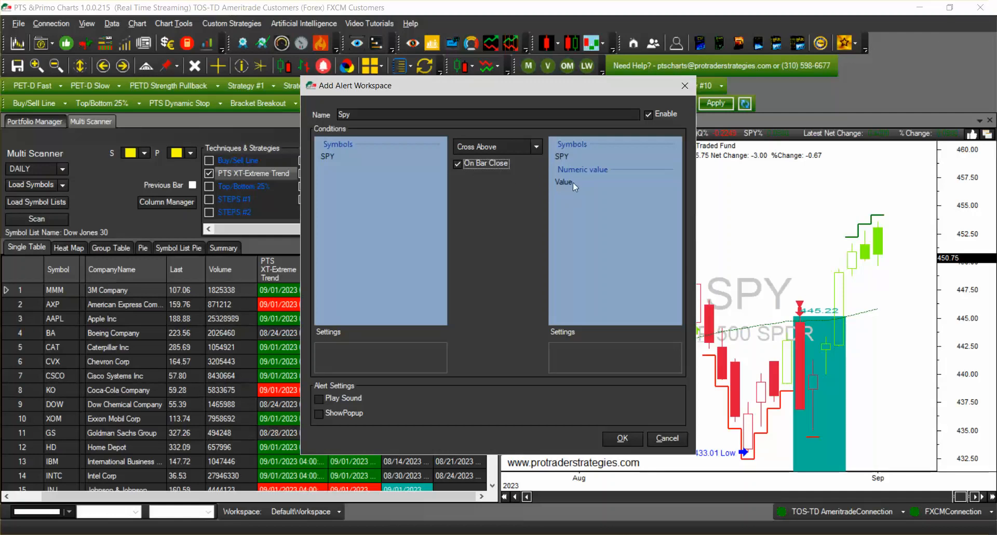
pyautogui.click(563, 182)
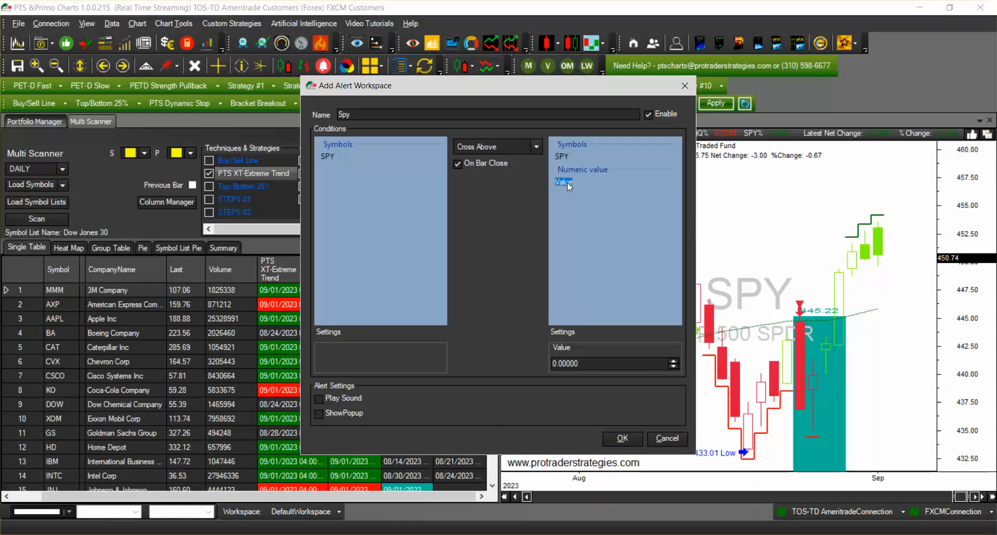
pyautogui.moveTo(580, 379)
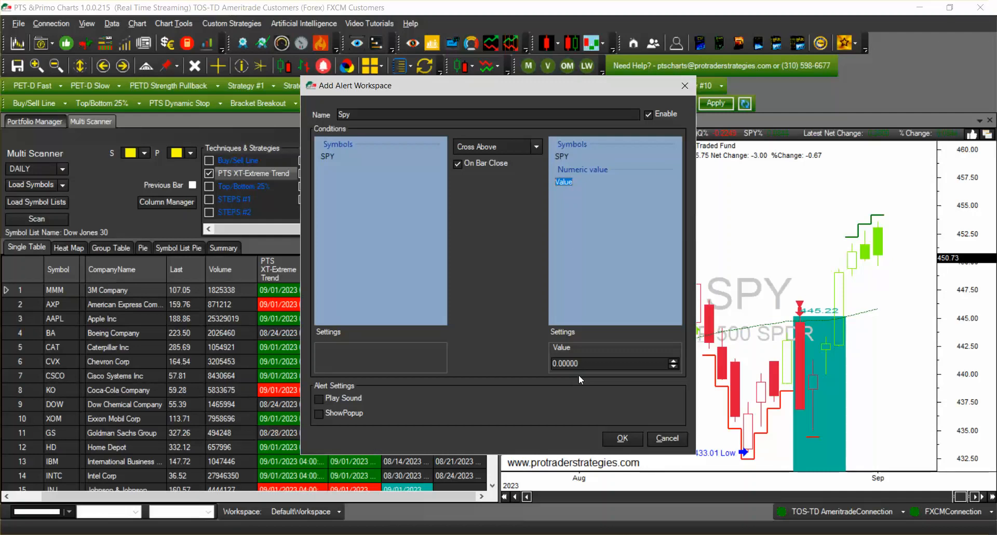
pyautogui.moveTo(611, 379)
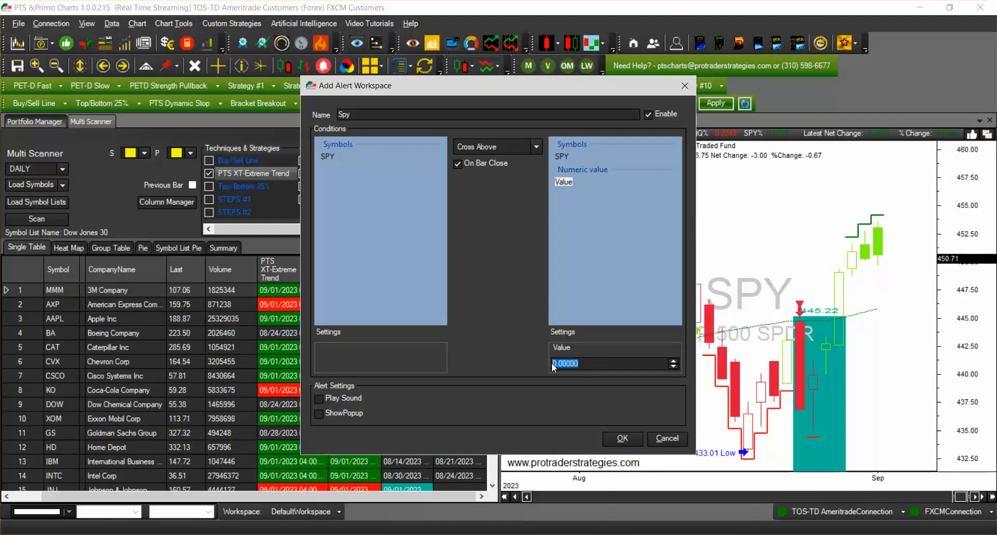
pyautogui.write('455')
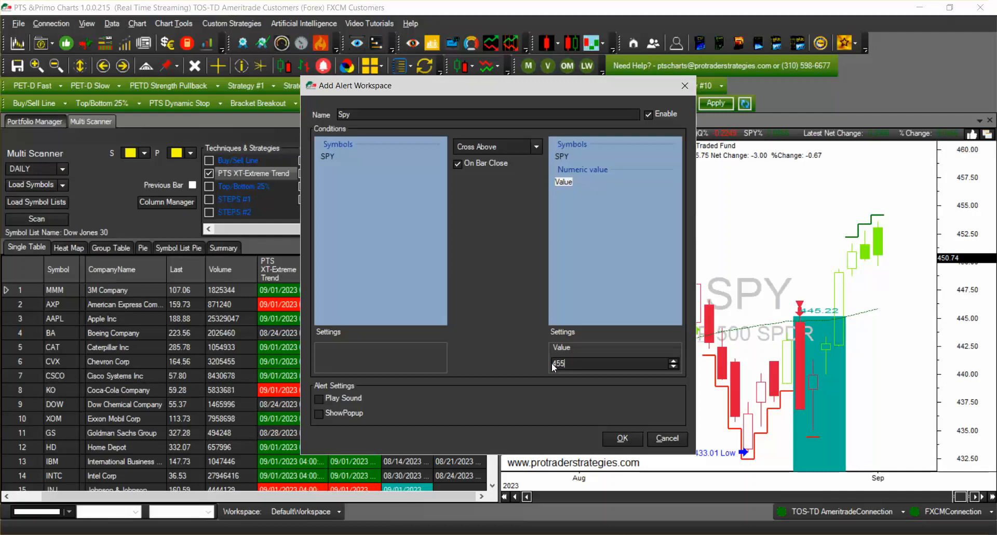
pyautogui.press('BackSpace')
pyautogui.write('4.50')
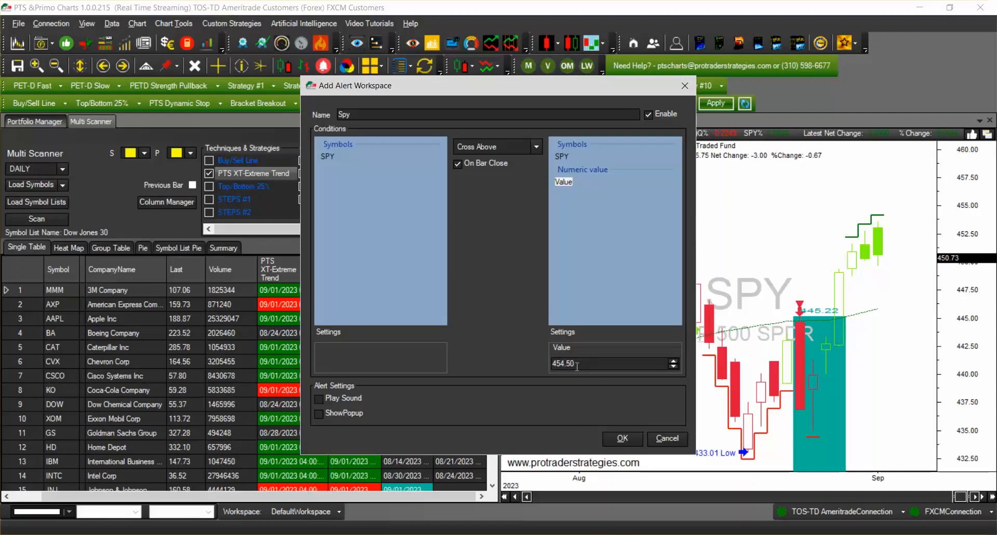
pyautogui.click(318, 397)
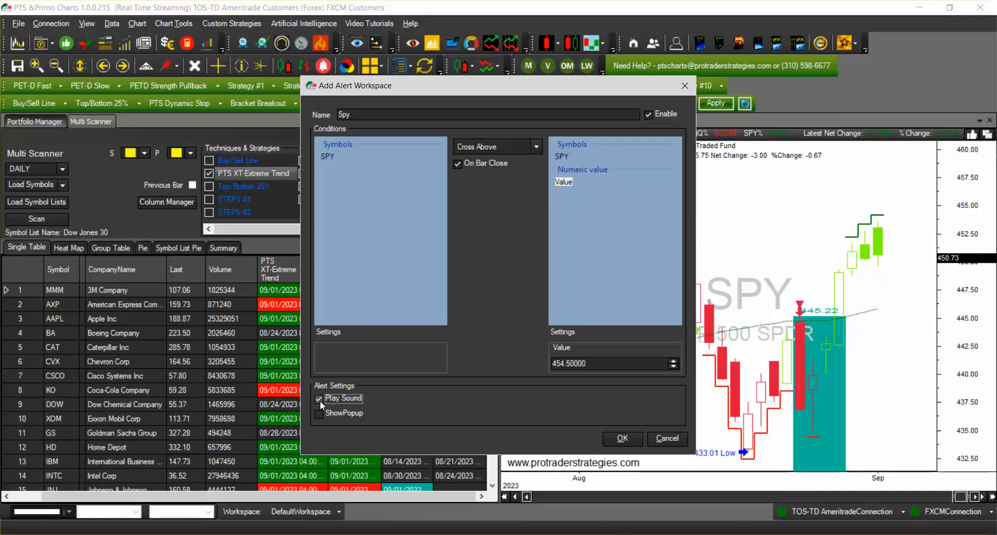
pyautogui.click(318, 413)
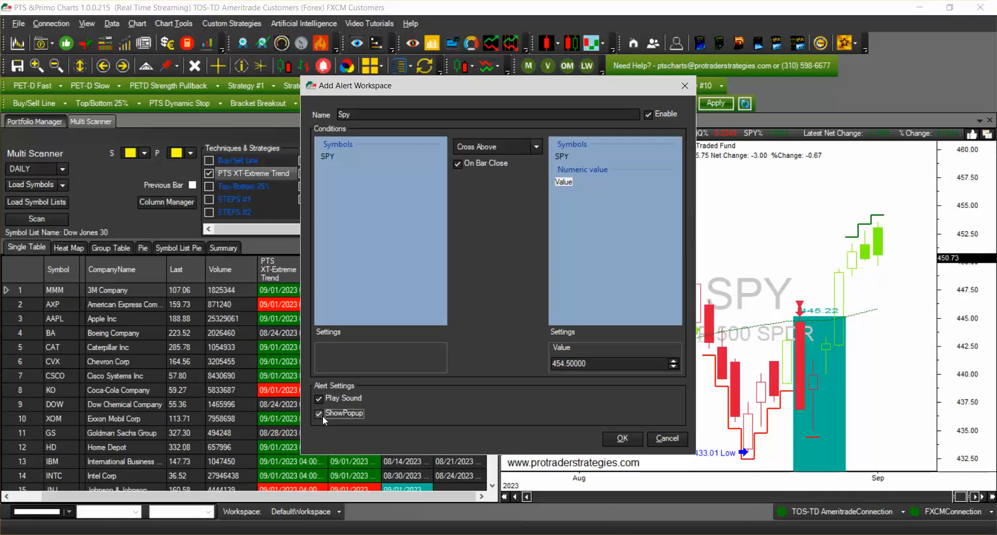
pyautogui.moveTo(588, 422)
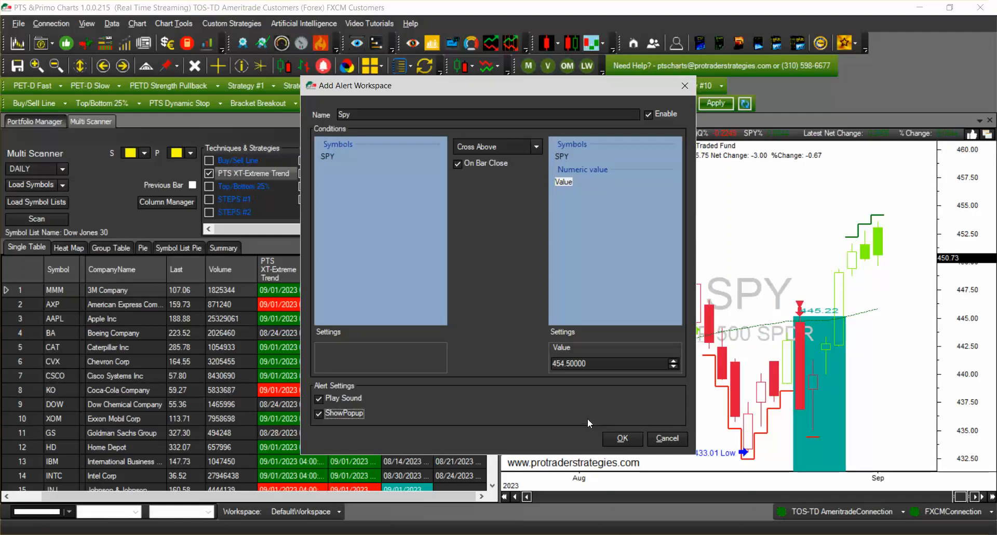
# - Dismiss the missing-condition error and set SPY Close Price as the left condition
pyautogui.click(621, 438)
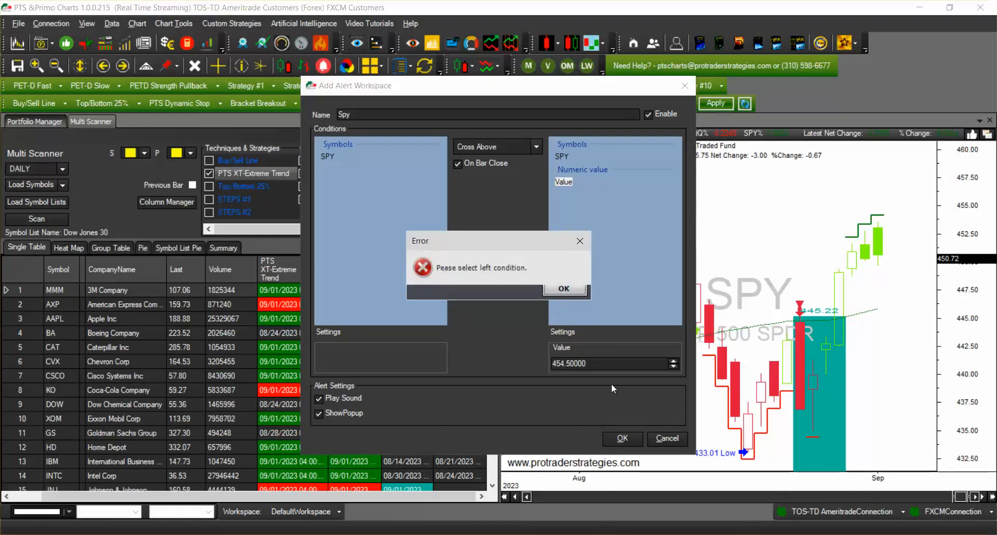
pyautogui.click(562, 288)
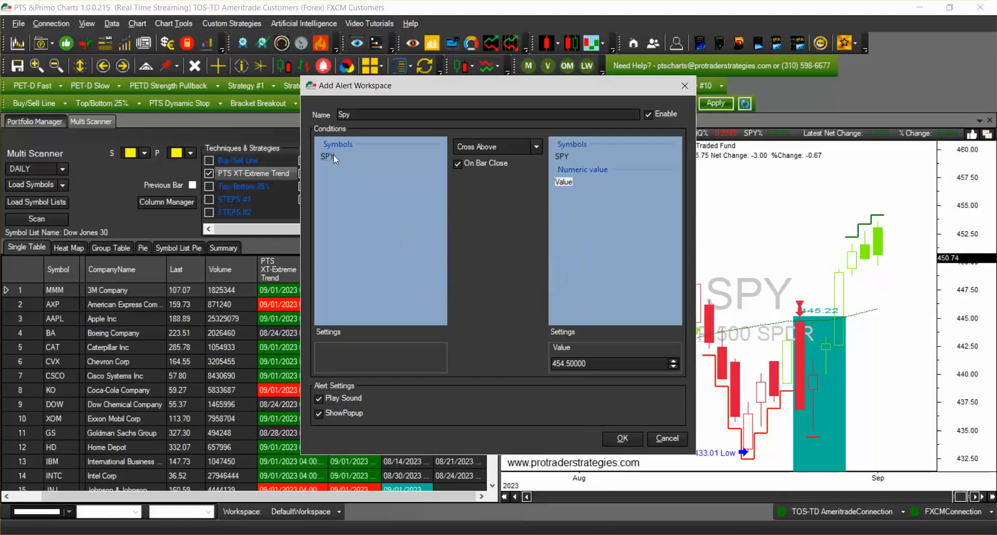
pyautogui.moveTo(334, 159)
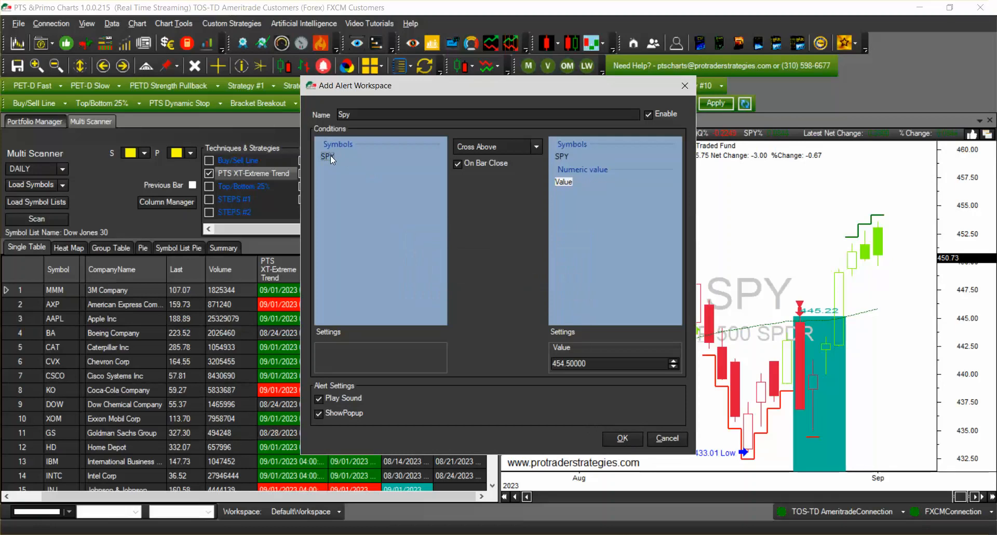
pyautogui.click(326, 158)
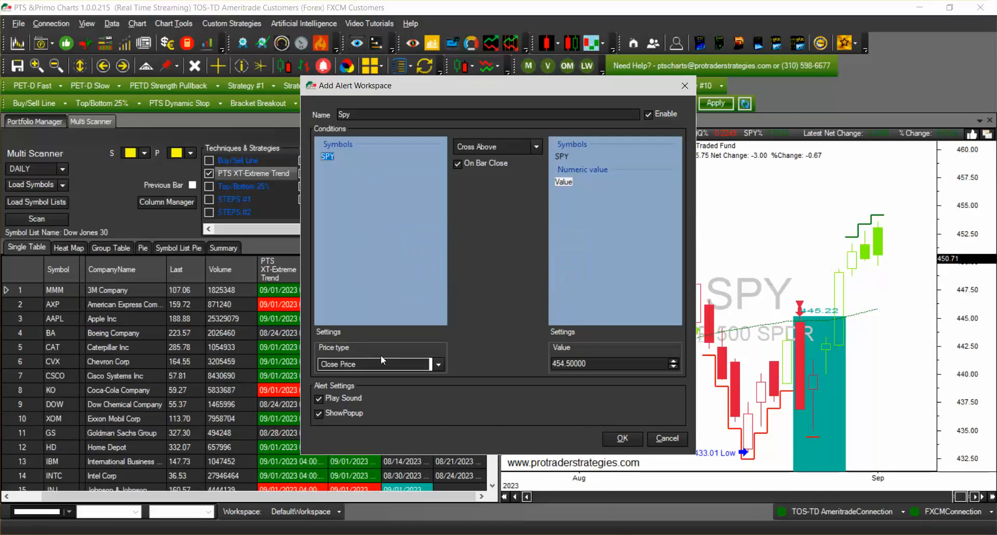
pyautogui.click(437, 364)
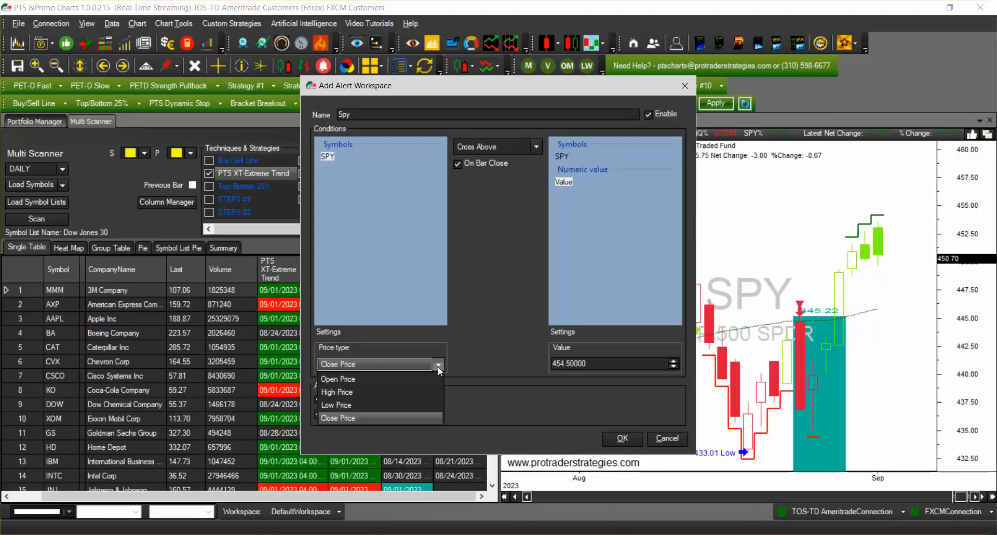
pyautogui.moveTo(399, 413)
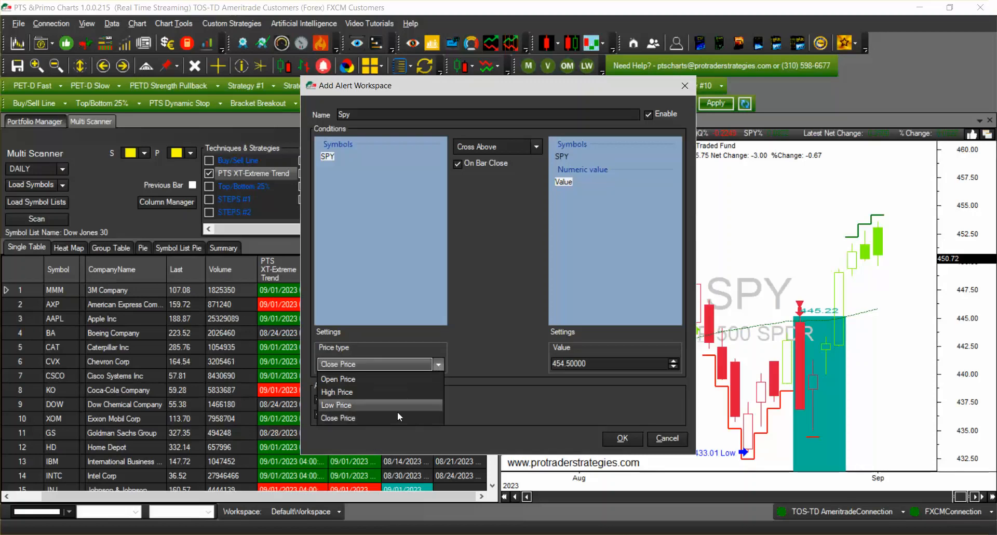
pyautogui.click(337, 418)
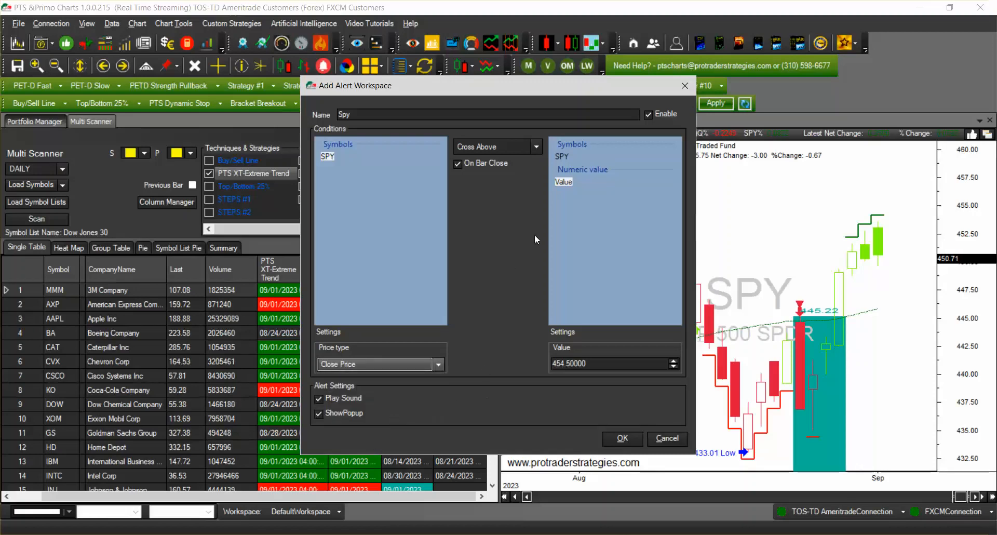
pyautogui.moveTo(620, 427)
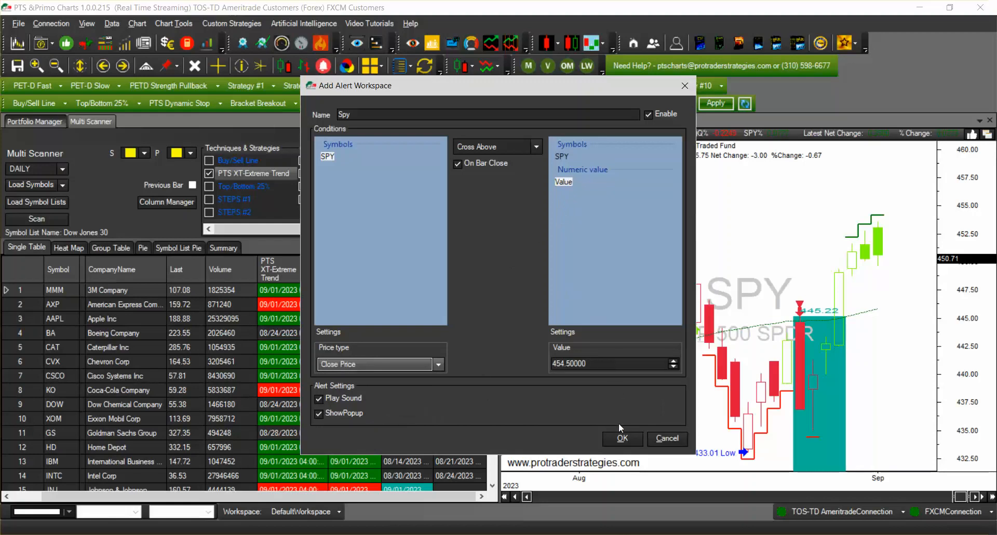
# - Save the Spy alert in the Add Alert Workspace dialog
pyautogui.click(621, 439)
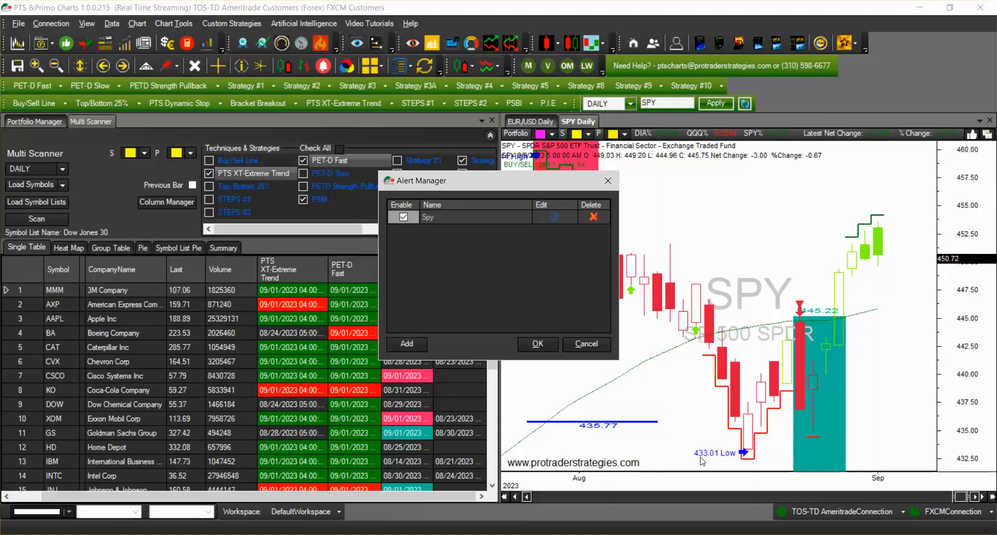
pyautogui.moveTo(719, 460)
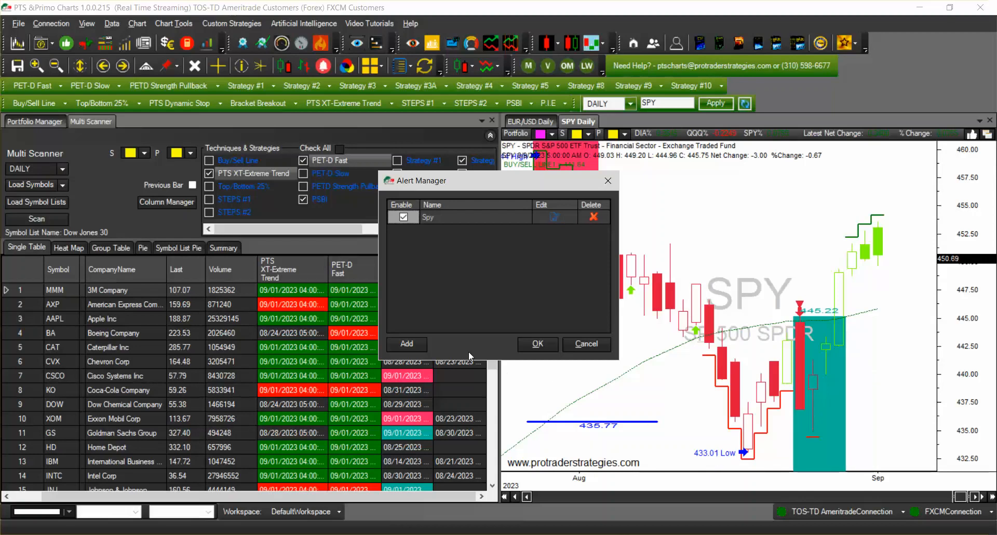
# - Create a Spy Low alert on SPY close price crossing below 433.01 on bar close
pyautogui.click(405, 344)
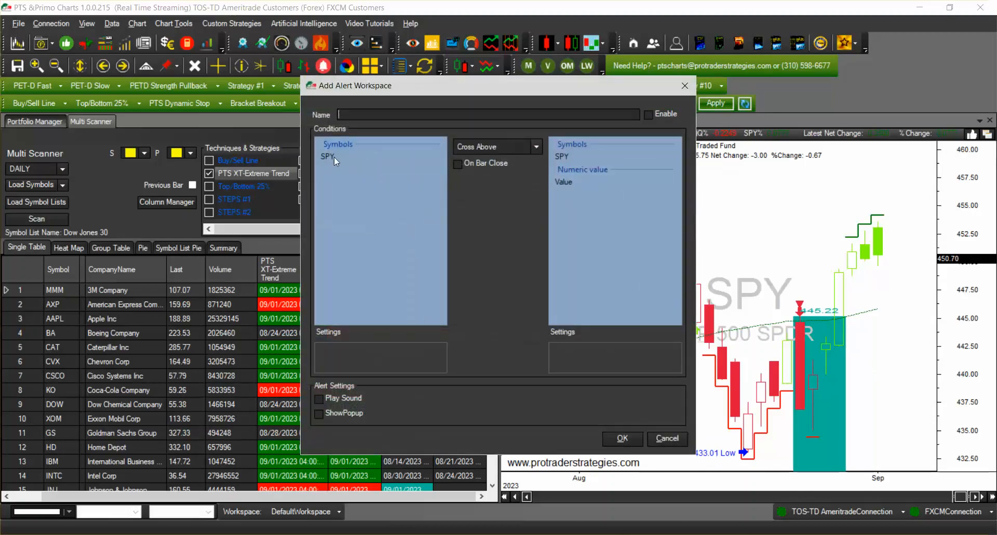
pyautogui.click(487, 114)
pyautogui.write('Spy Low')
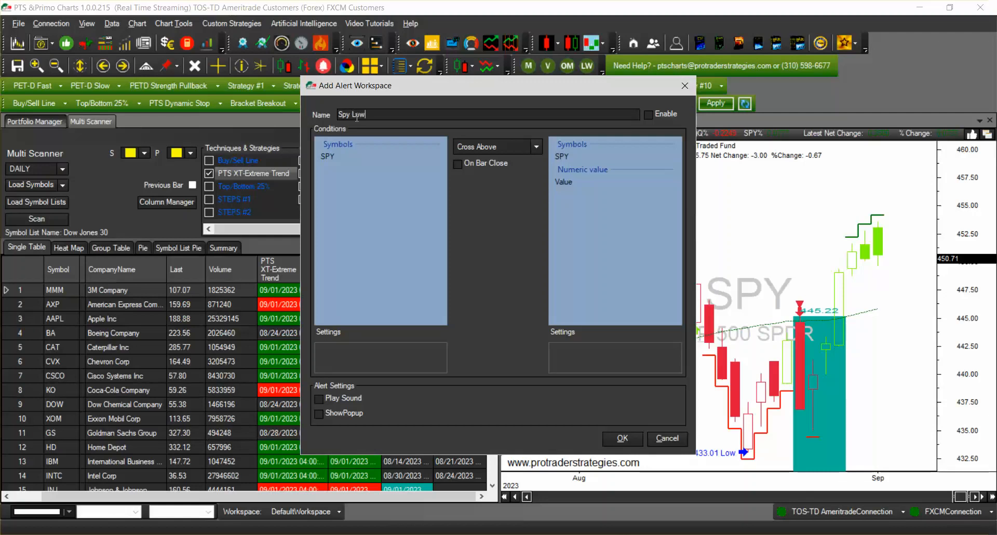
pyautogui.click(328, 157)
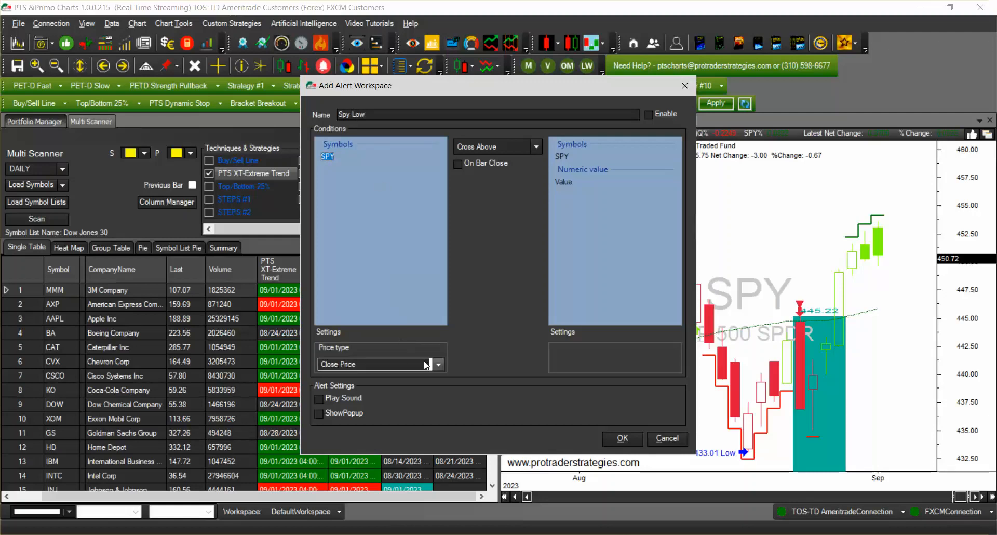
pyautogui.moveTo(560, 370)
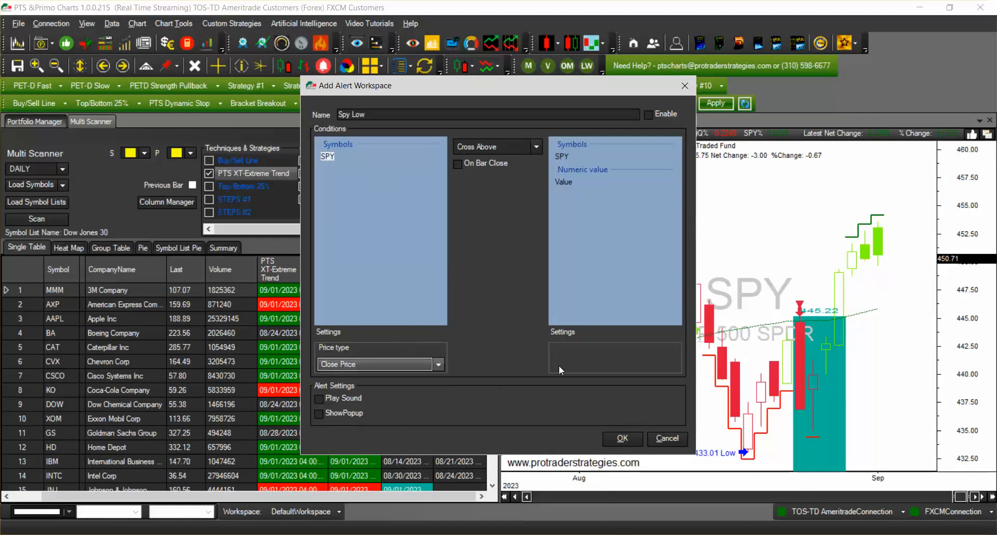
pyautogui.click(581, 169)
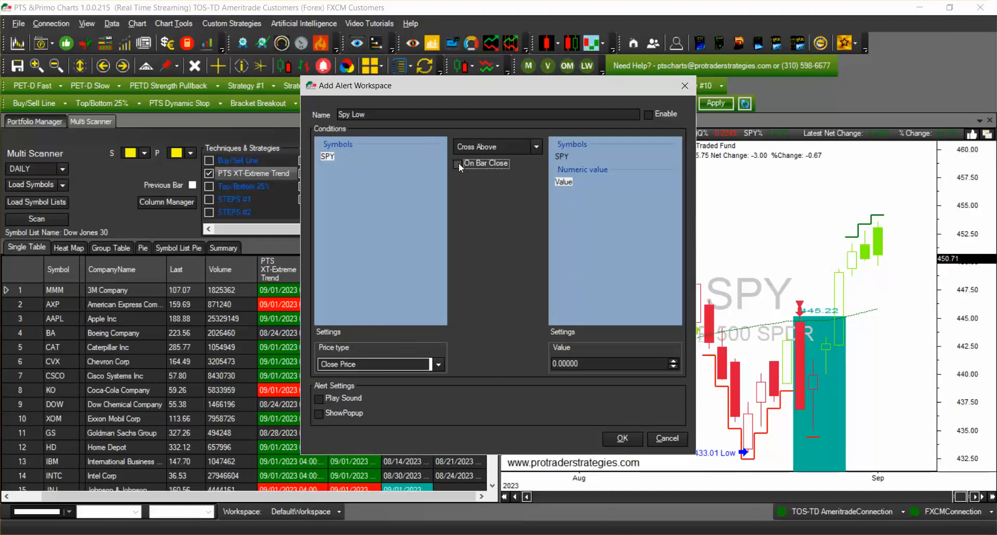
pyautogui.click(536, 146)
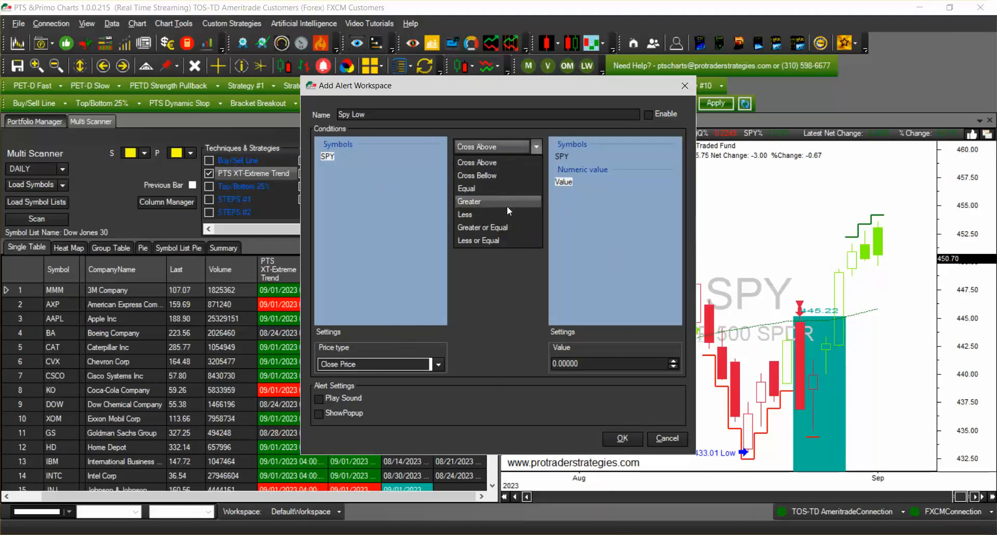
pyautogui.click(476, 176)
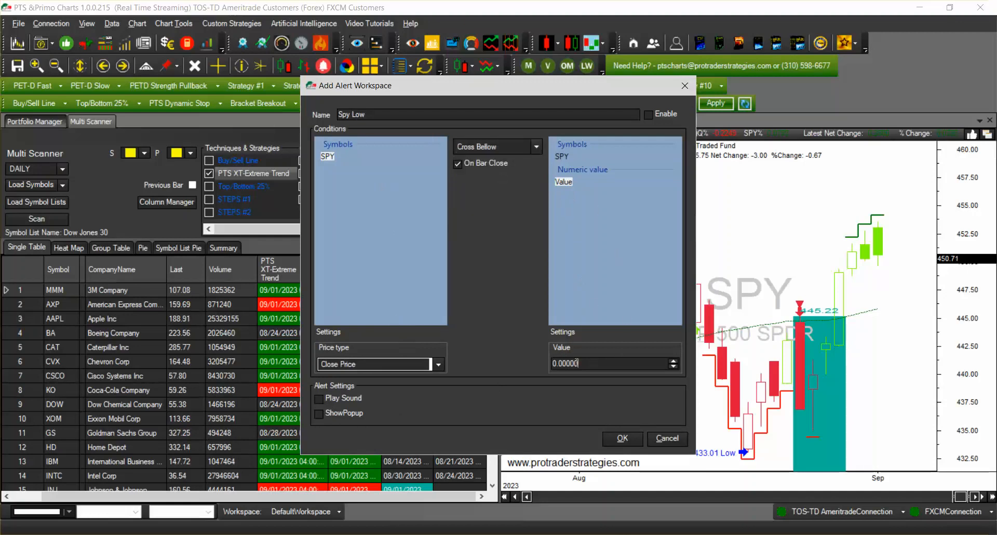
pyautogui.write('433.01')
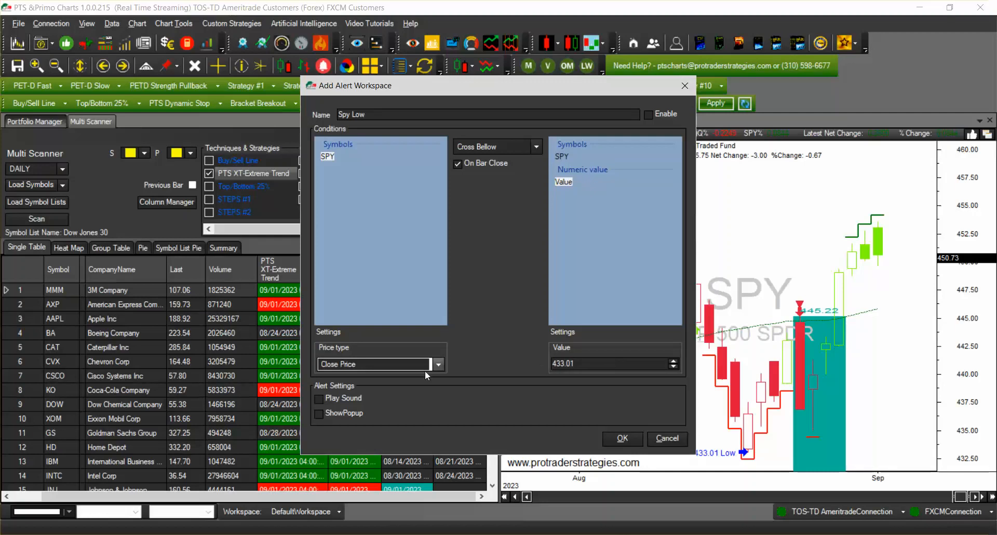
# - Turn on sound and popup, save and enable Spy Low, and close the Alert Manager
pyautogui.click(318, 413)
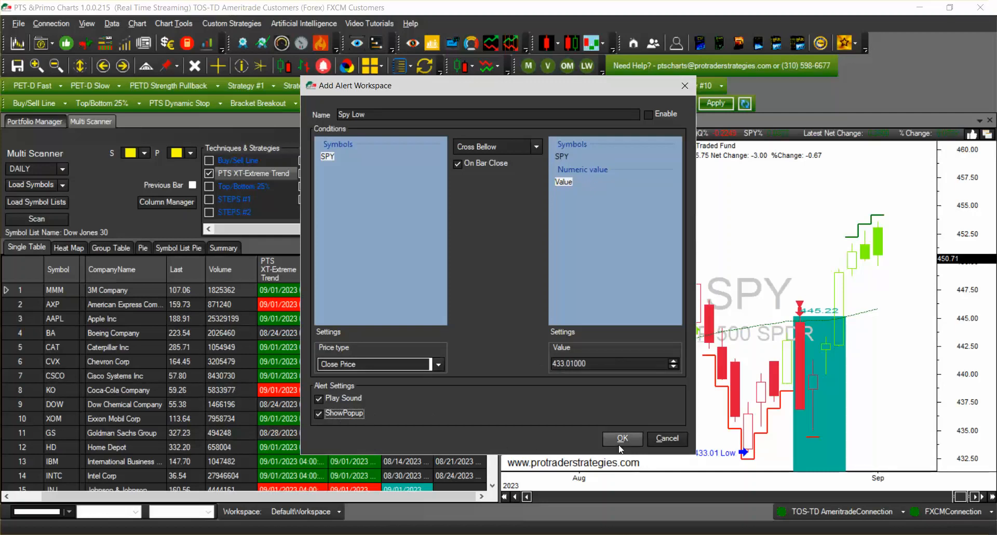
pyautogui.click(622, 438)
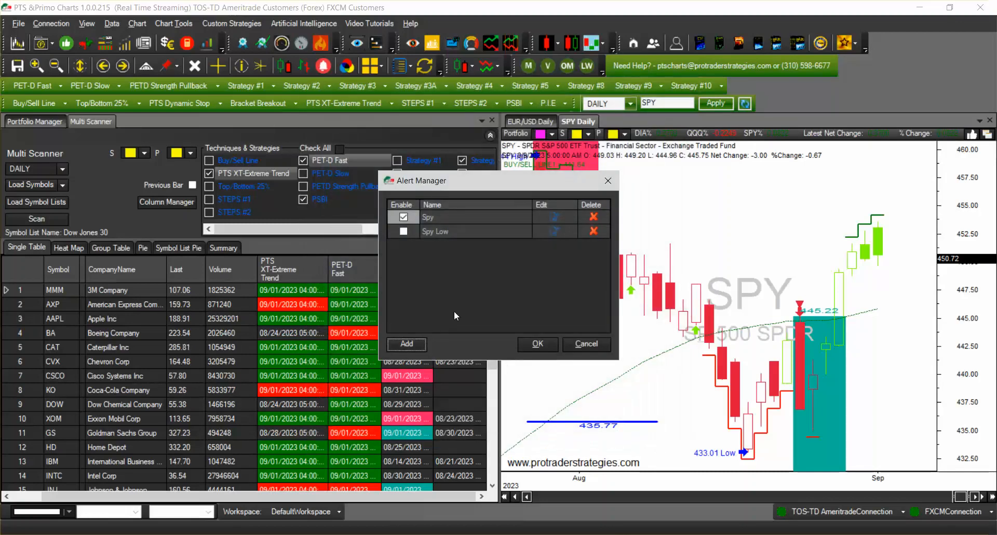
pyautogui.click(402, 232)
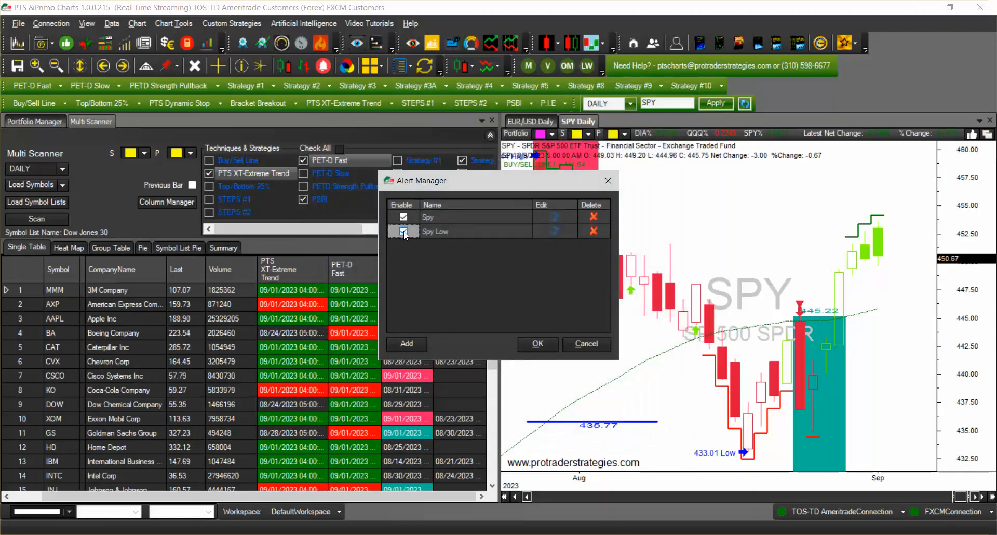
pyautogui.click(536, 343)
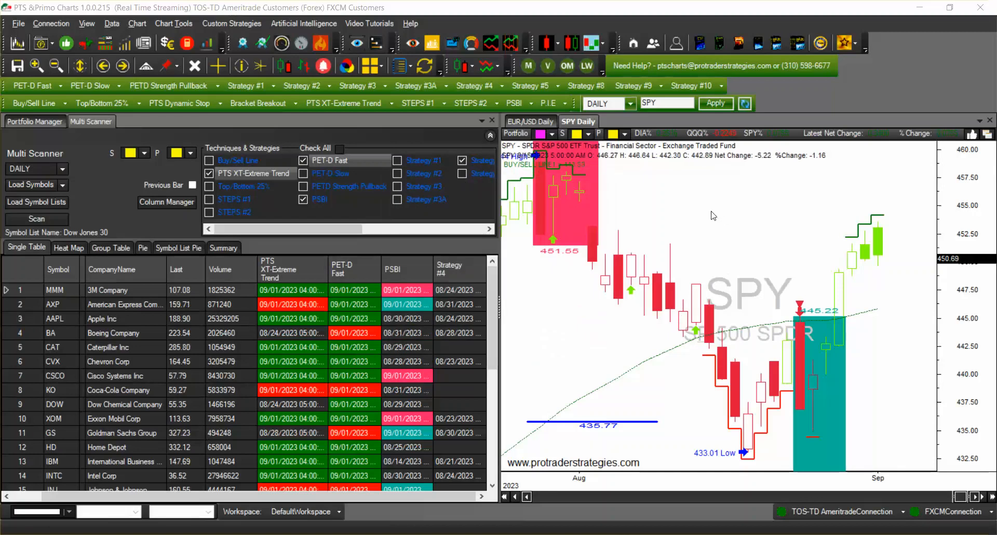
# - Change the chart timeframe to 1-minute bars
pyautogui.click(629, 103)
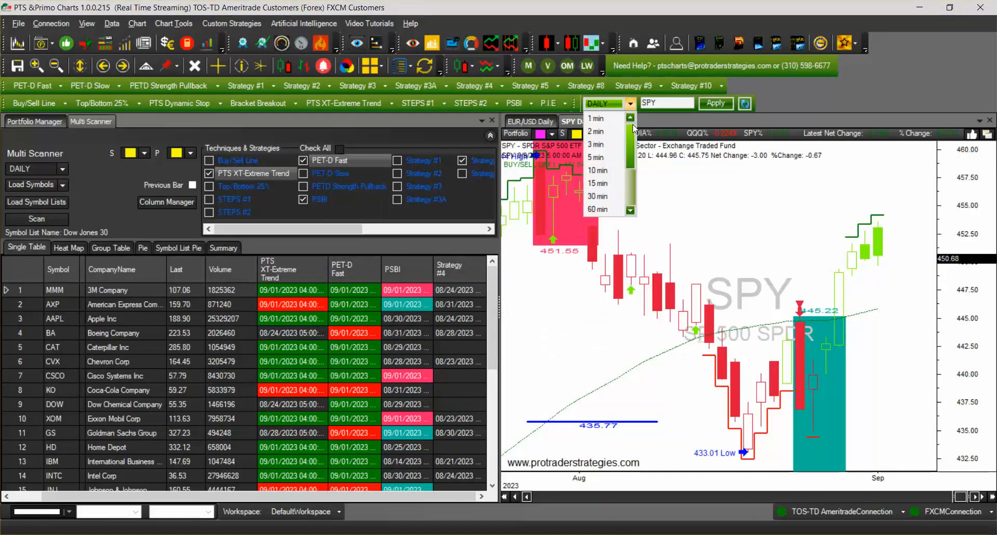
pyautogui.moveTo(603, 183)
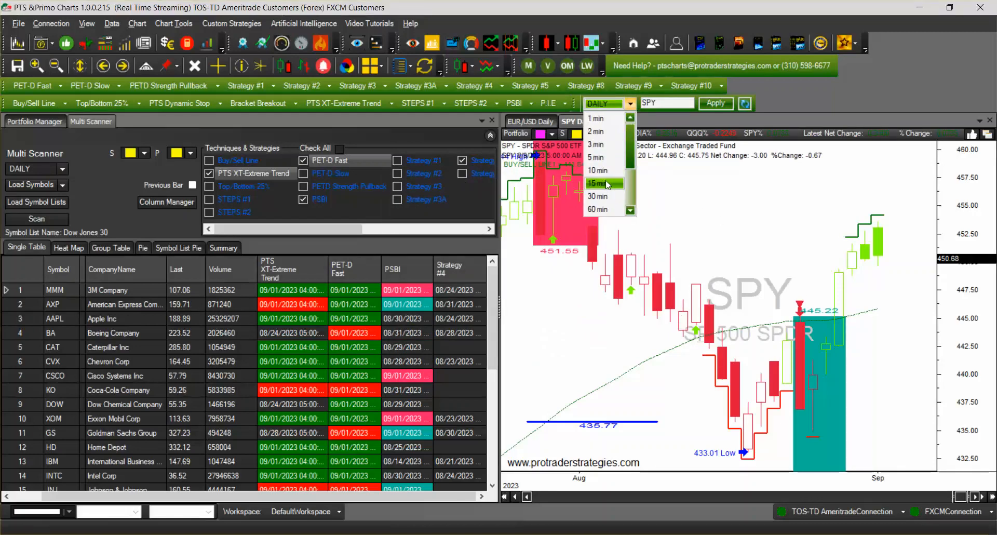
pyautogui.click(594, 119)
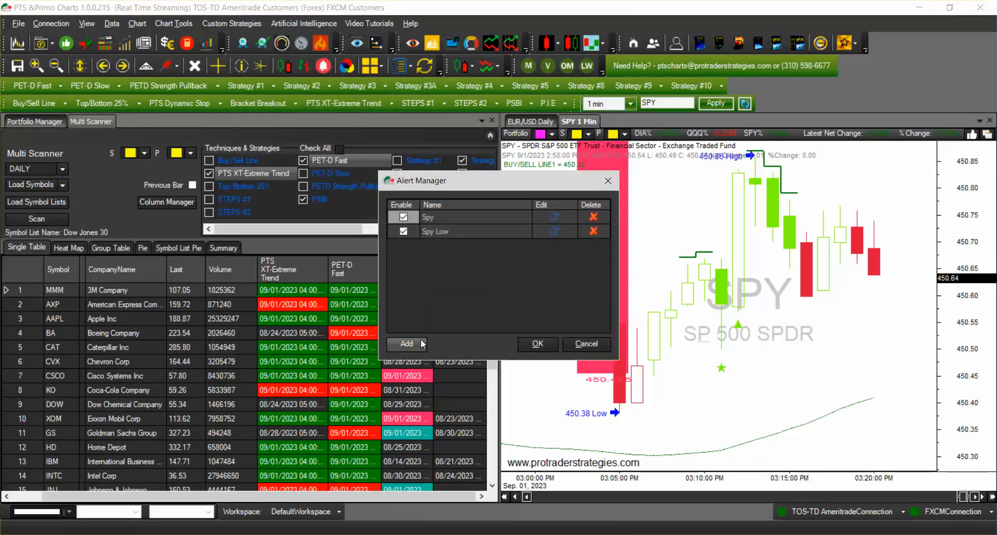
# - Cancel a stray new alert and change the Spy alert's threshold to 450.75
pyautogui.click(406, 343)
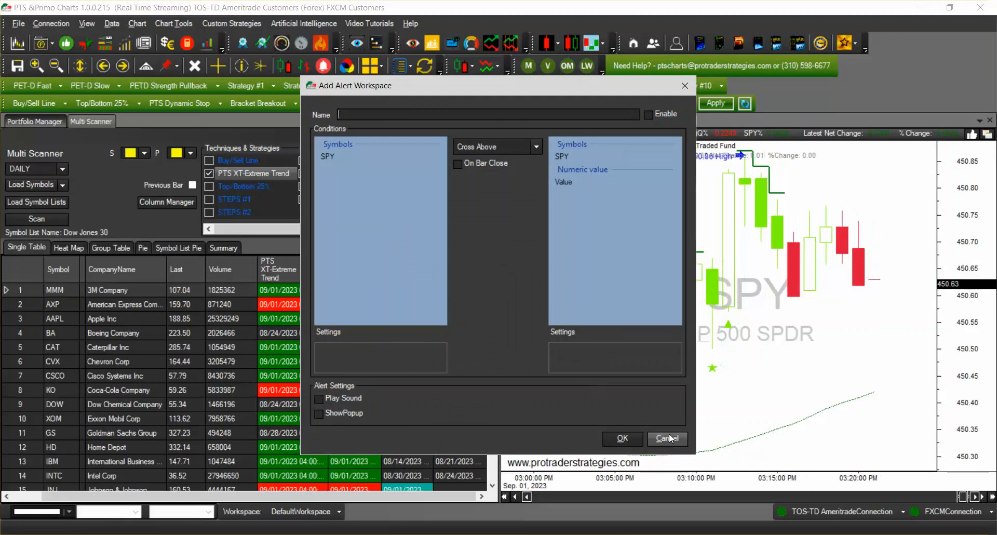
pyautogui.click(666, 438)
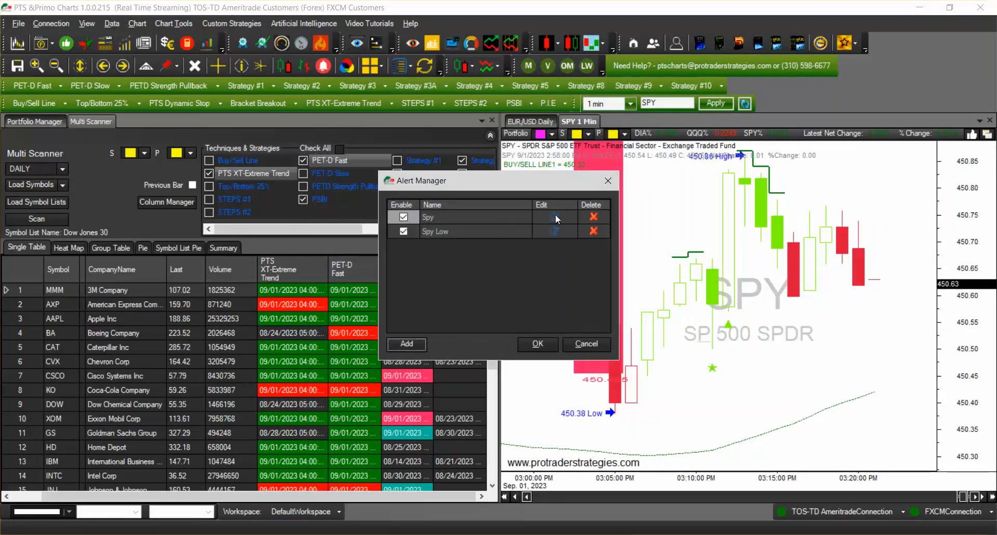
pyautogui.click(555, 217)
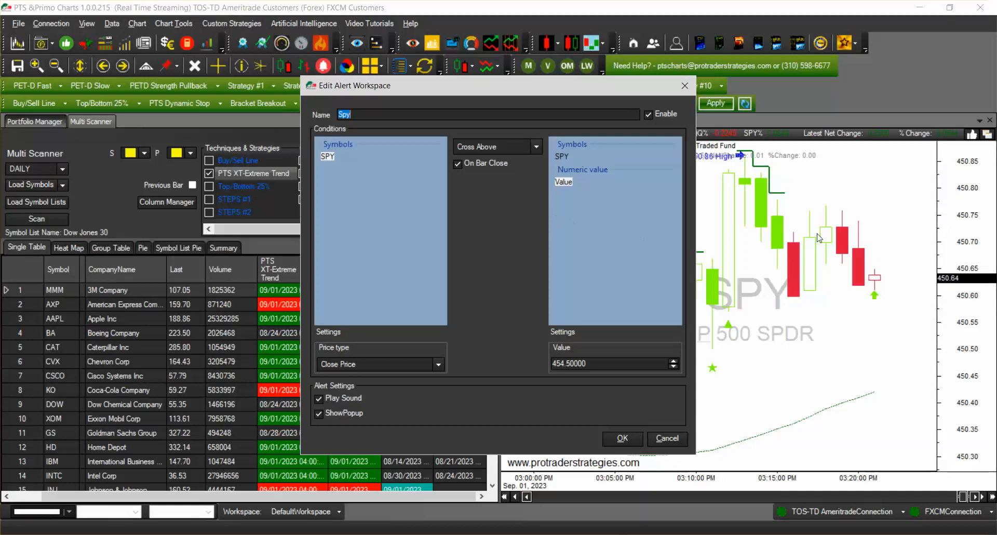
pyautogui.moveTo(723, 346)
pyautogui.write('450.75')
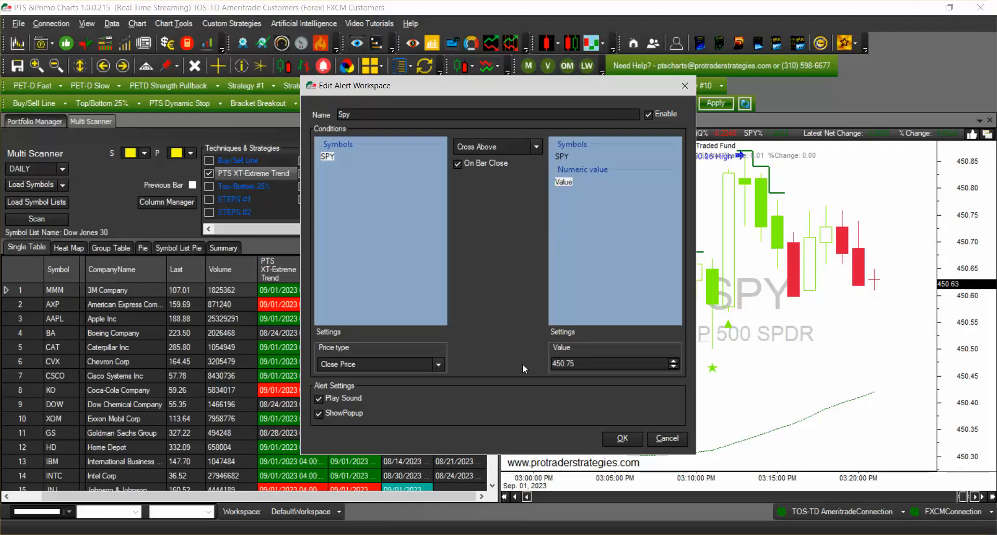
pyautogui.click(622, 439)
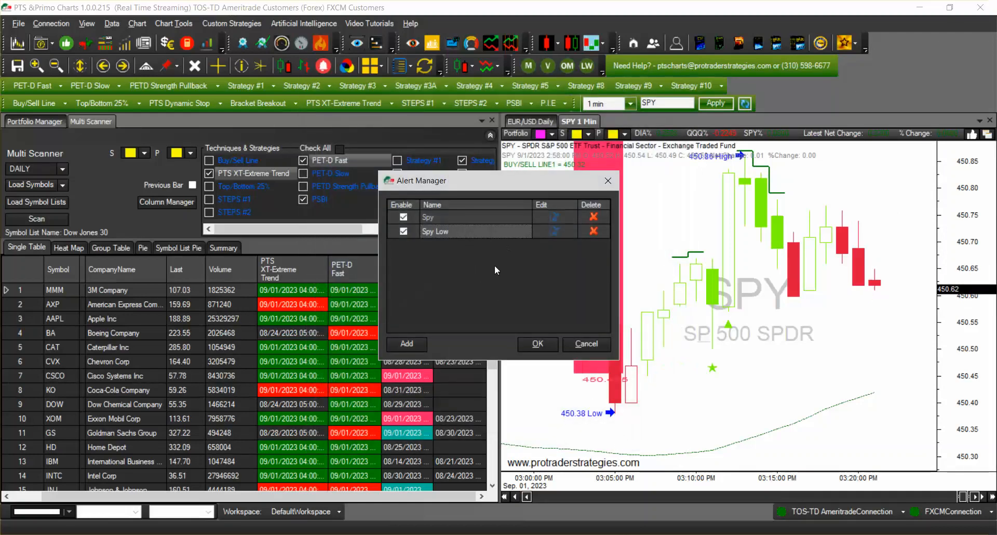
pyautogui.click(553, 231)
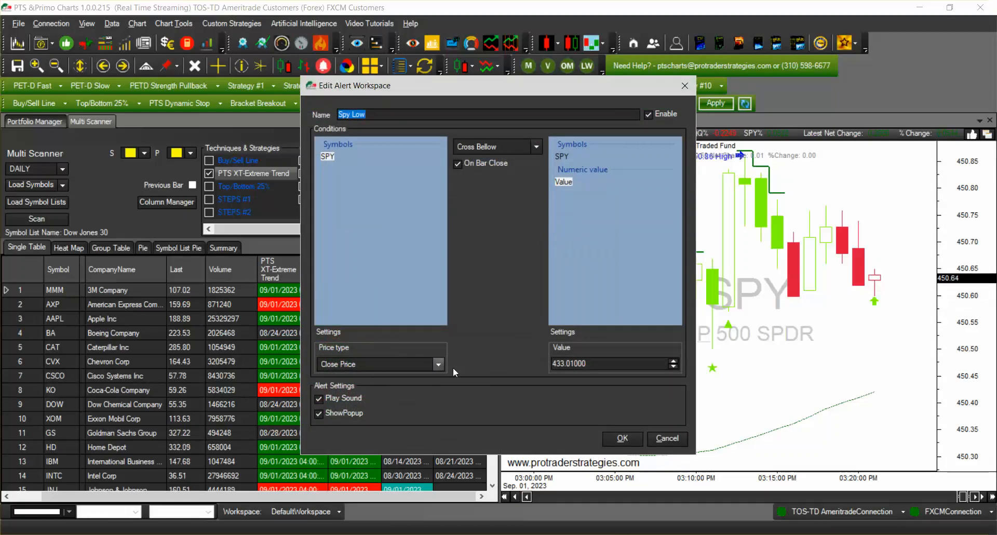
# - Set Spy Low's threshold to 450.55, save it, and close the Alert Manager
pyautogui.tripleClick(611, 363)
pyautogui.write('450.55')
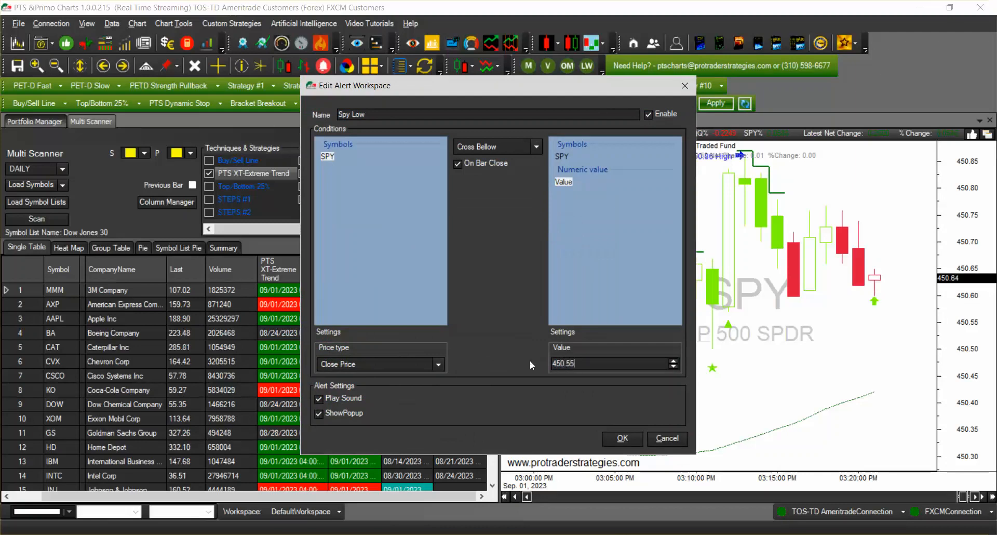
pyautogui.click(621, 438)
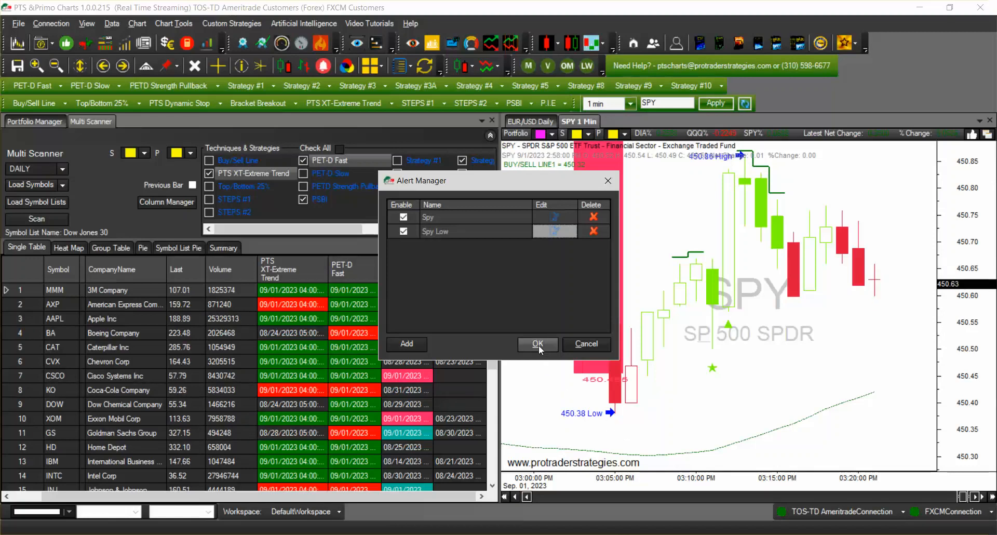
pyautogui.click(537, 343)
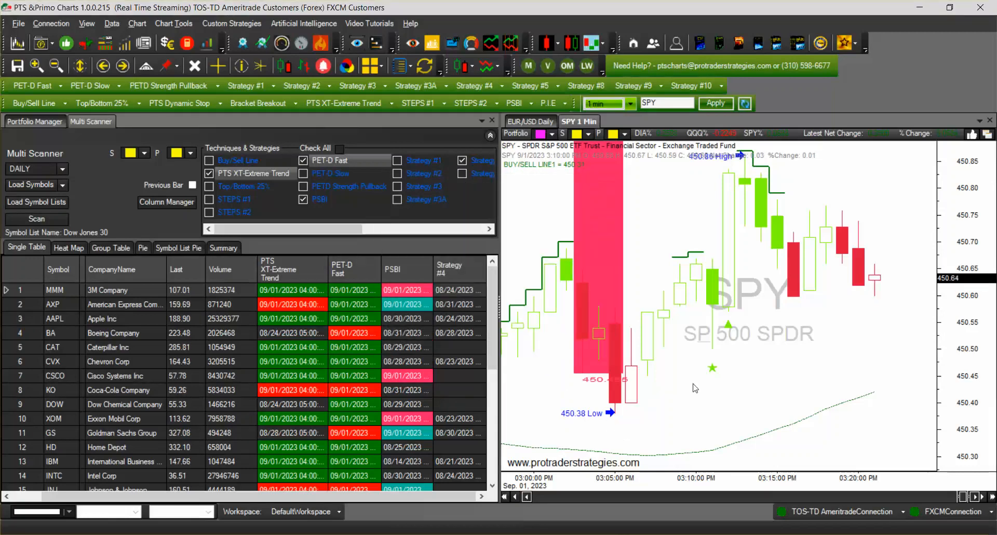